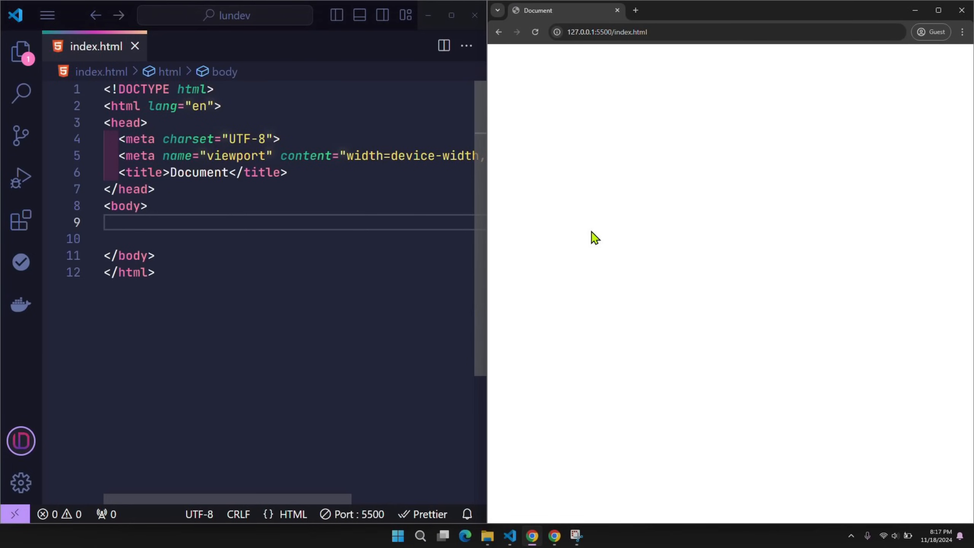
mouse_move(644, 156)
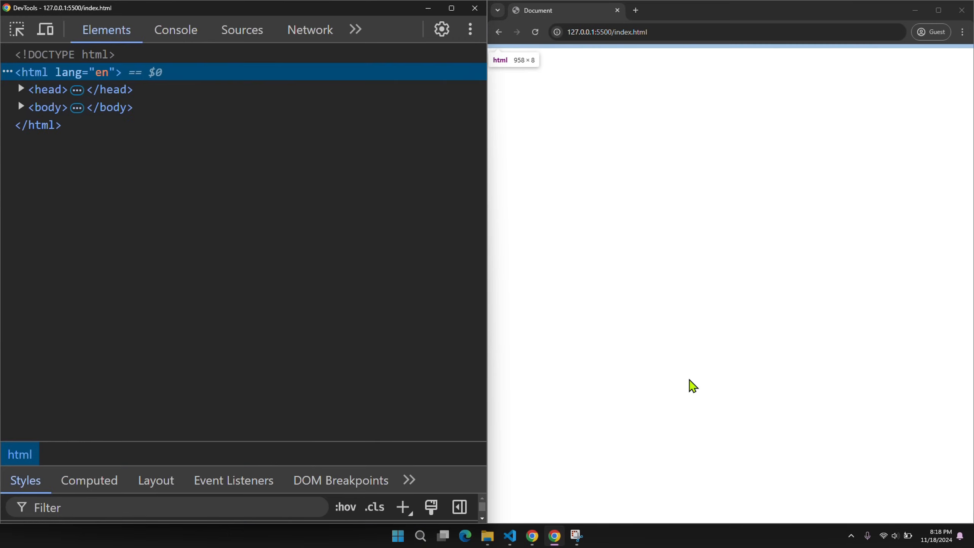
Add 20 <img src="img/N.jpg"> tags and confirm all 20 JPEGs (~10.8 MB) load immediately in the Img-filtered Network list.
left_click(310, 29)
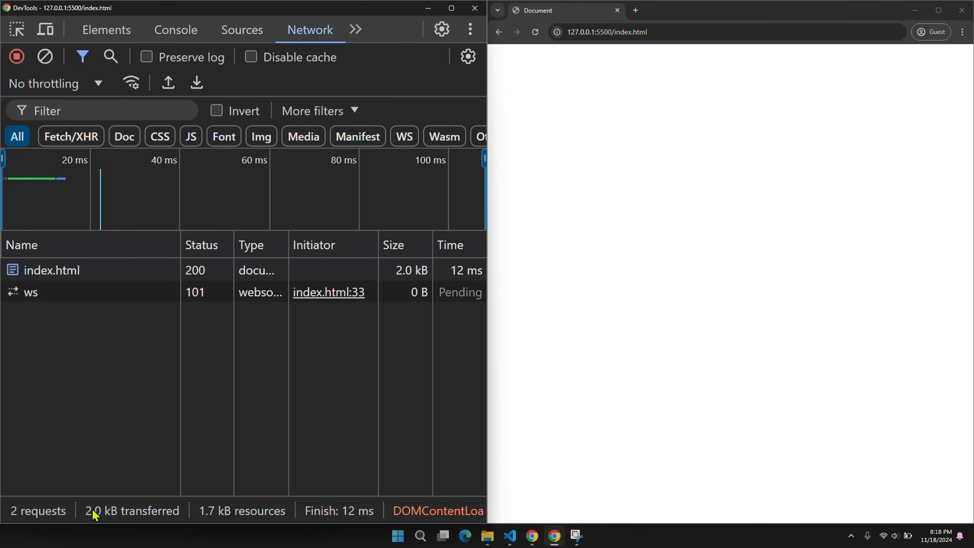
mouse_move(114, 521)
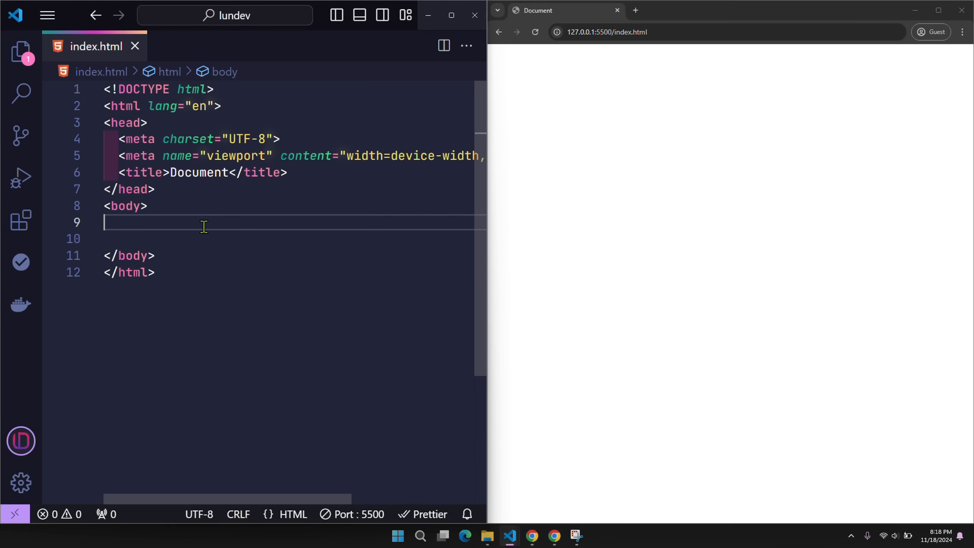
type("<img src=\"img/1.jpg\" alt=\"\">")
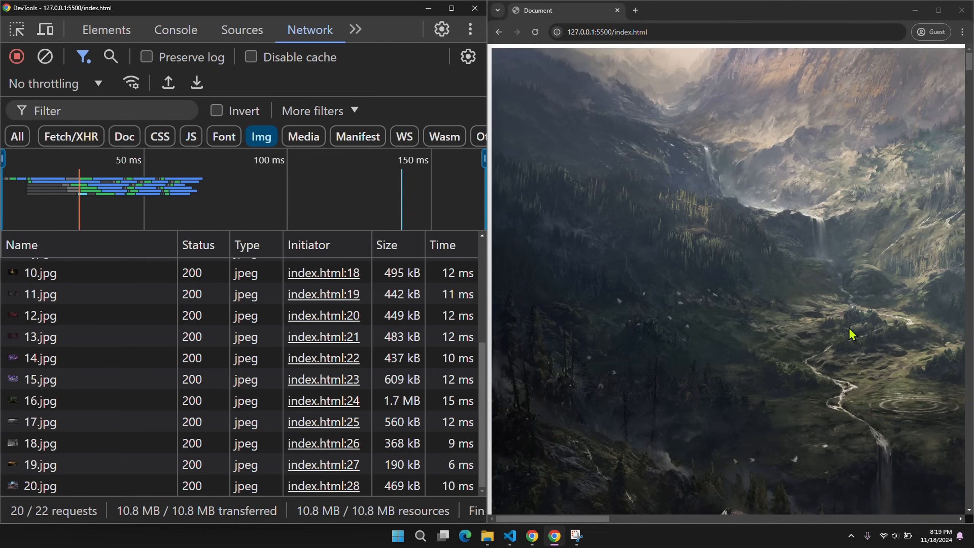
mouse_move(127, 522)
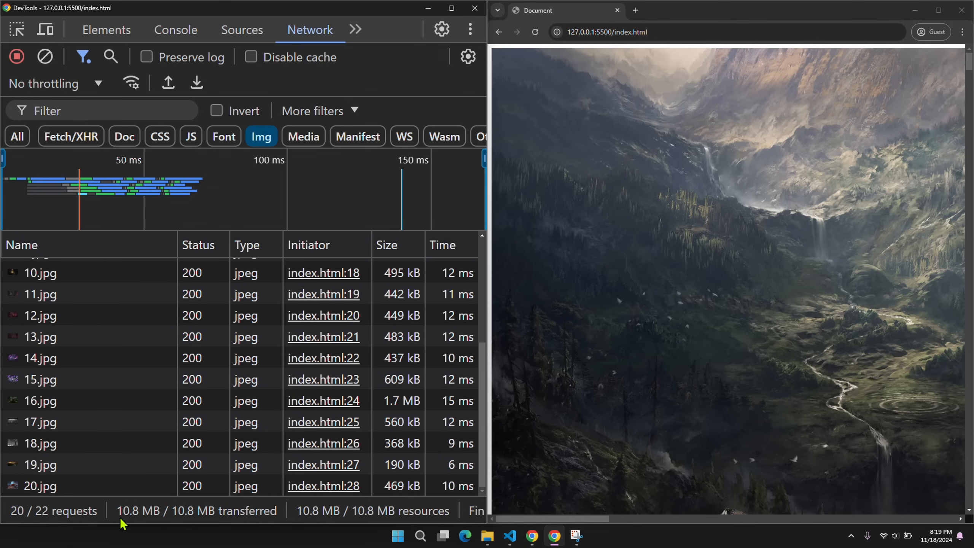
mouse_move(124, 516)
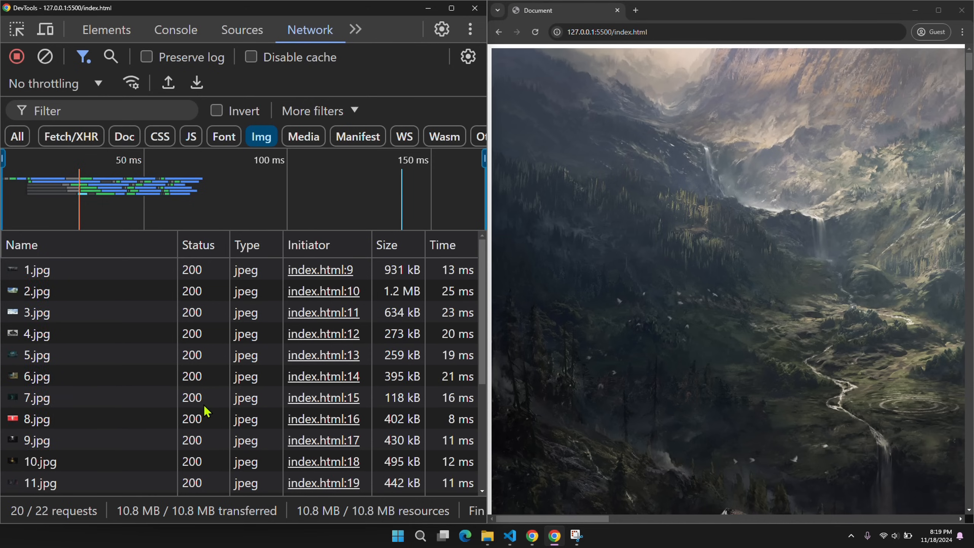
scroll("down", 3)
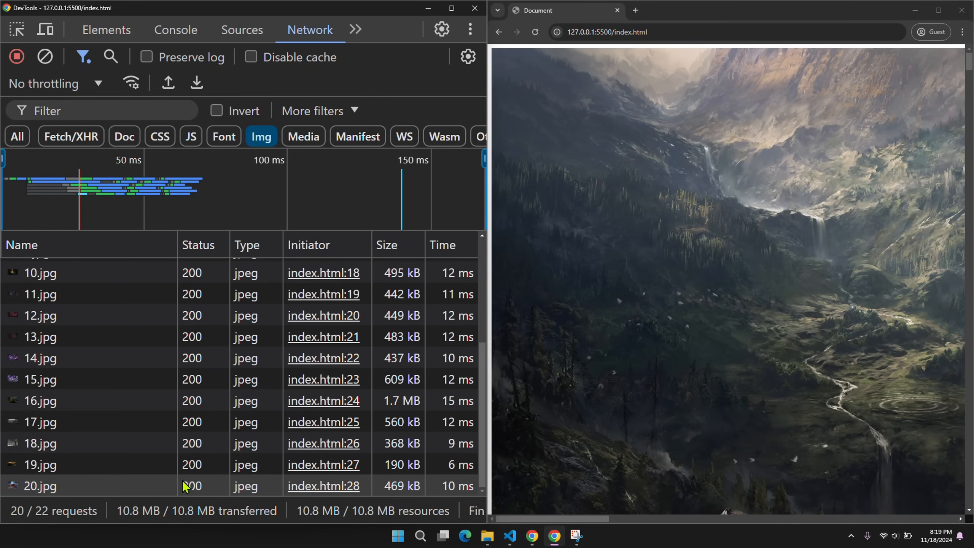
mouse_move(143, 510)
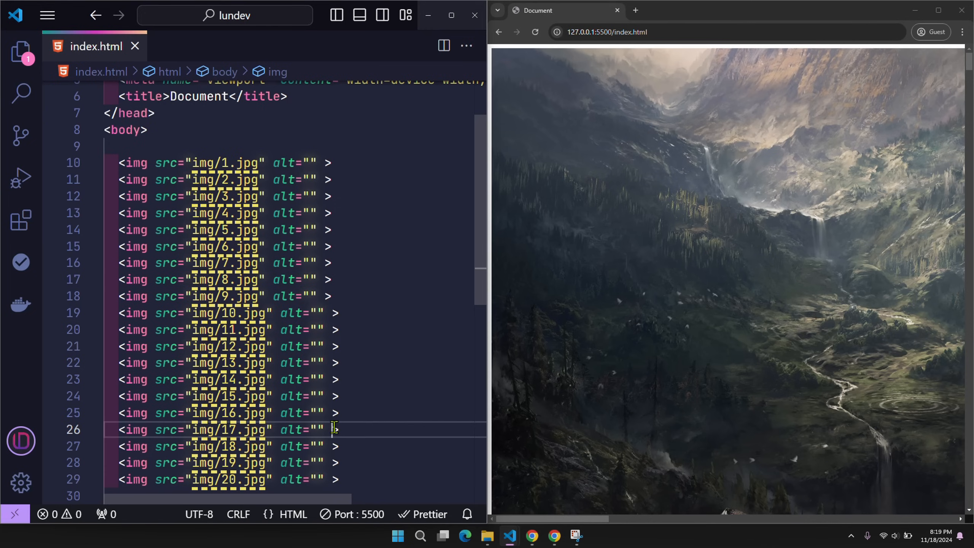
mouse_move(353, 482)
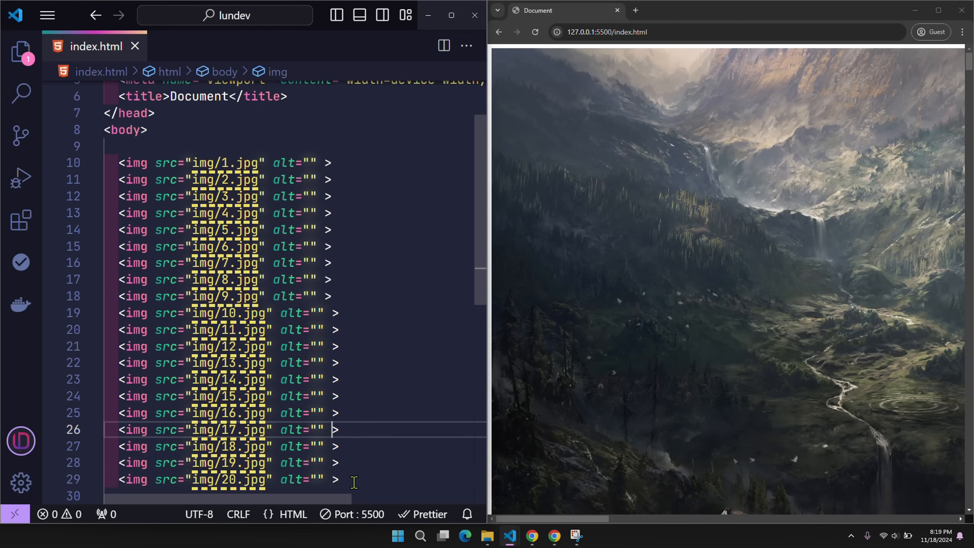
Add loading="lazy" to all twenty img tags using a multi-cursor edit.
scroll("down", 3)
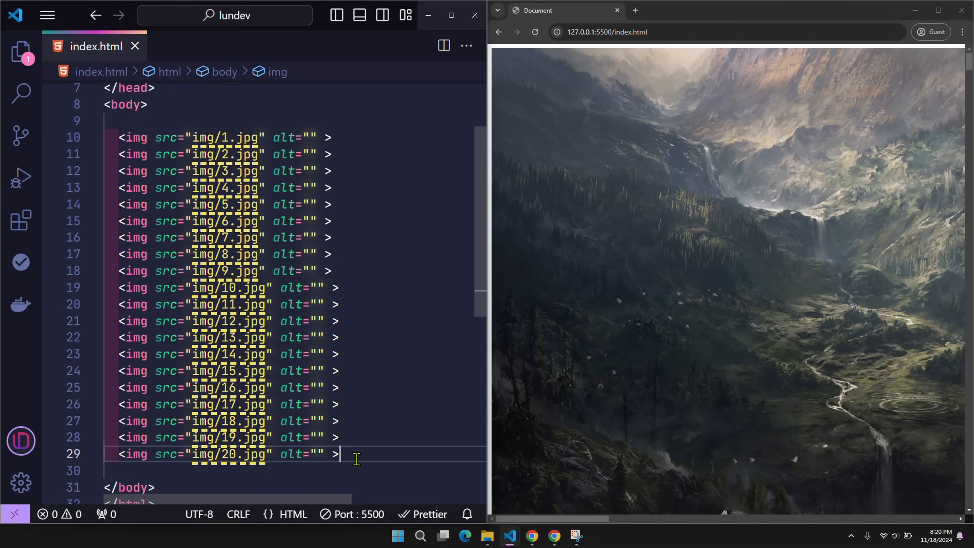
mouse_move(324, 136)
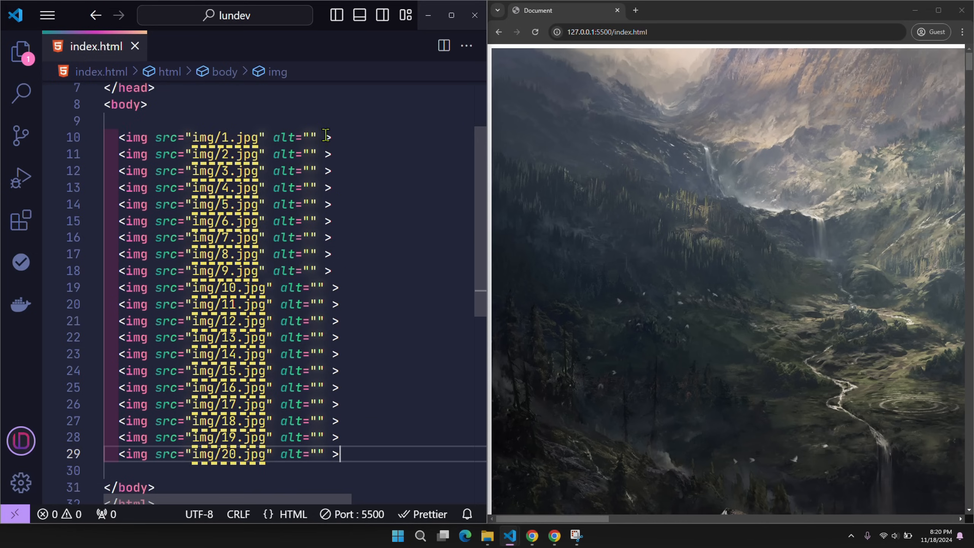
type("la")
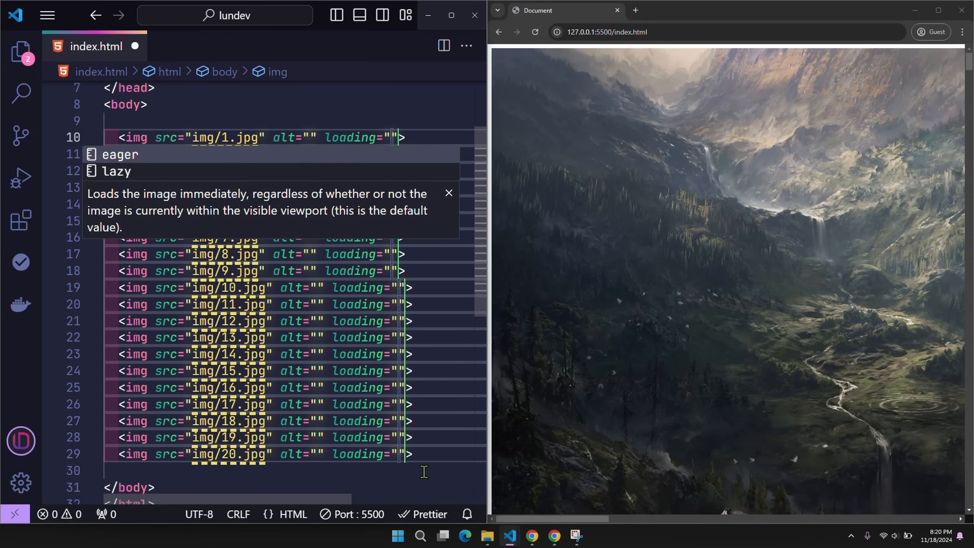
type("lazy")
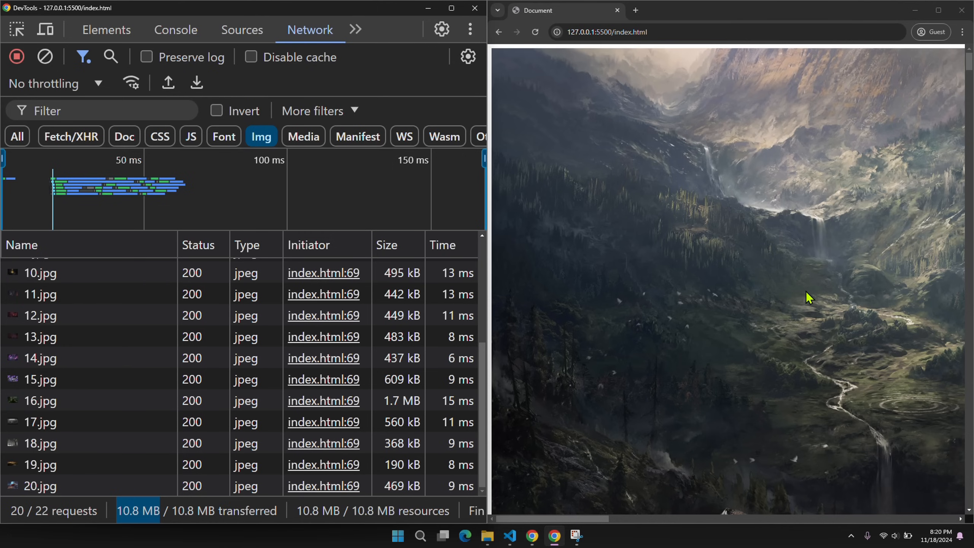
mouse_move(767, 348)
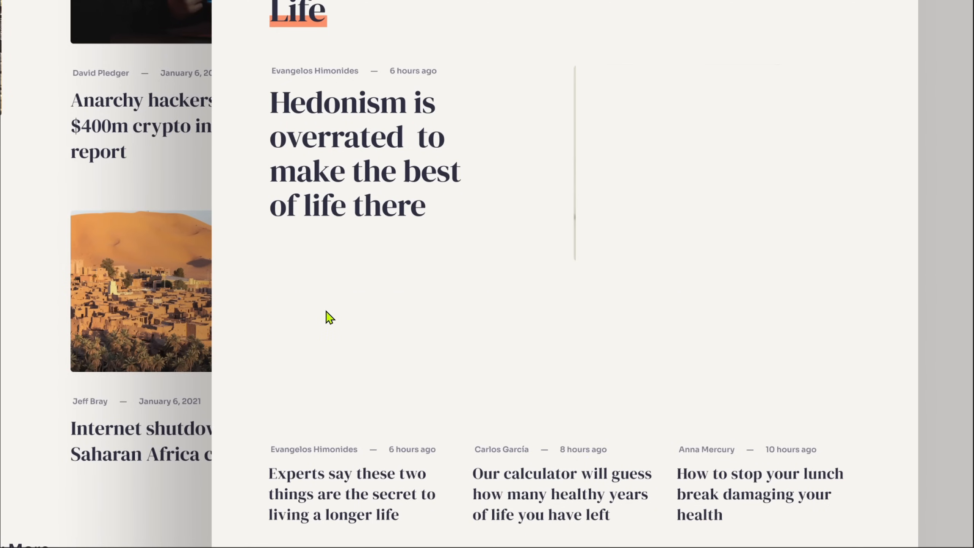
mouse_move(520, 377)
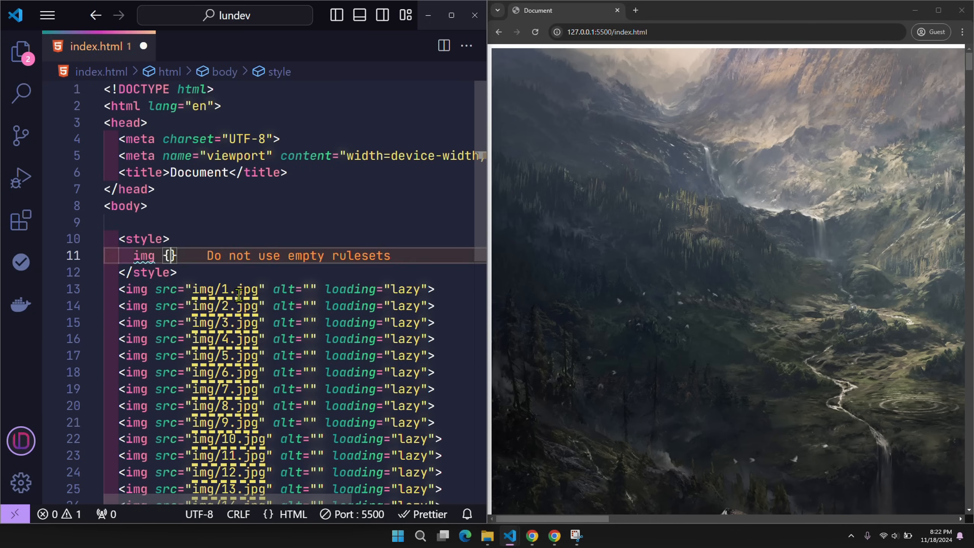
Style img with width: 100%, height: 100vh and object-fit: cover.
type("width: 100%;")
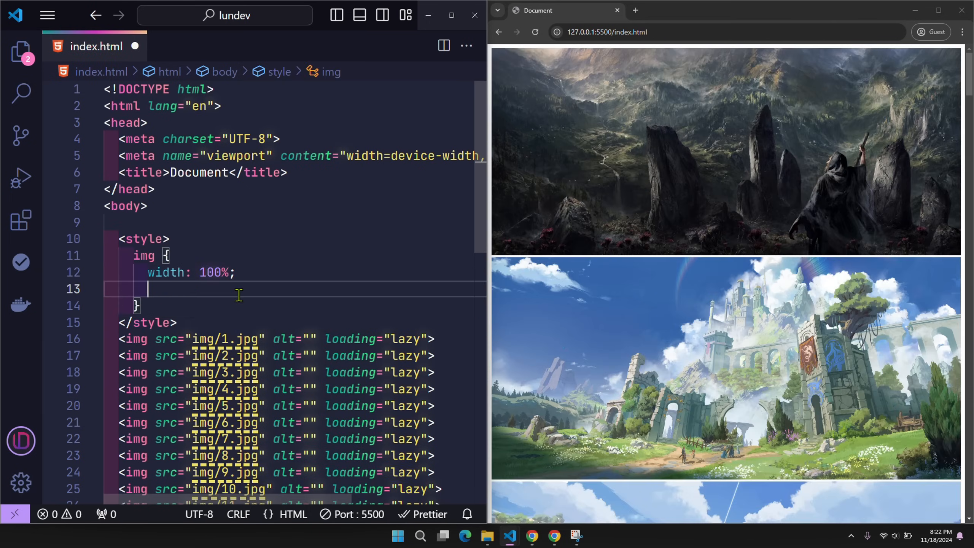
type("height: 100vh;")
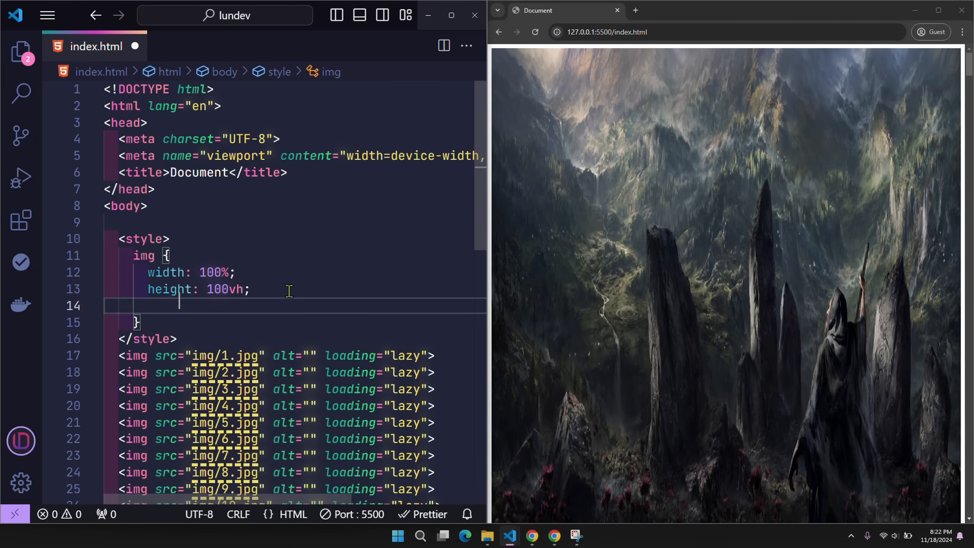
type("object-fit: c")
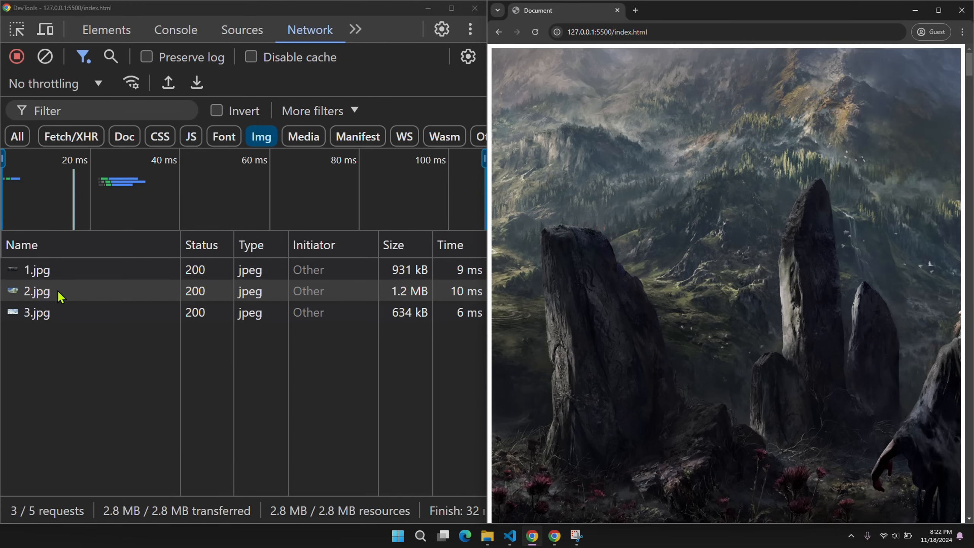
mouse_move(780, 350)
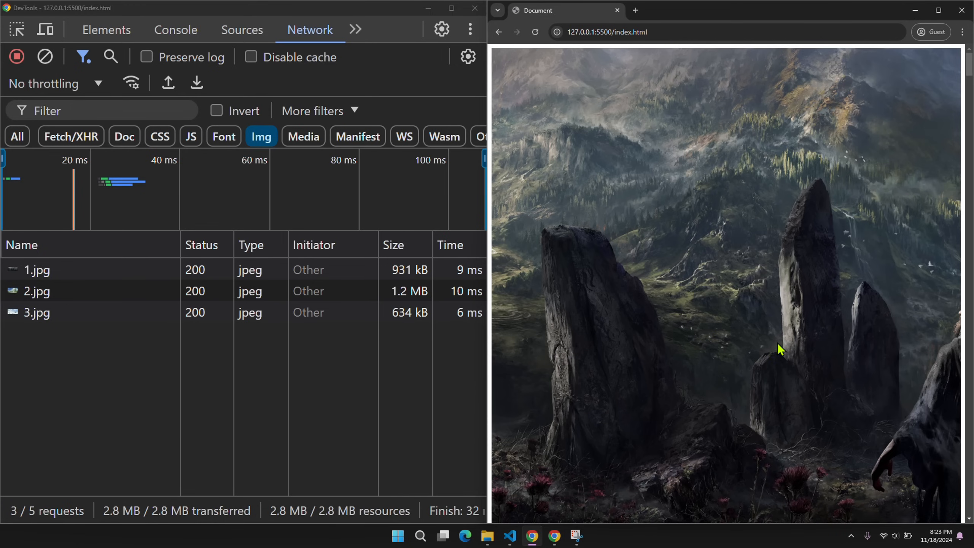
Scroll down the page so JPEG requests appear progressively until all 20 (10.8 MB) have loaded.
scroll("down", 3)
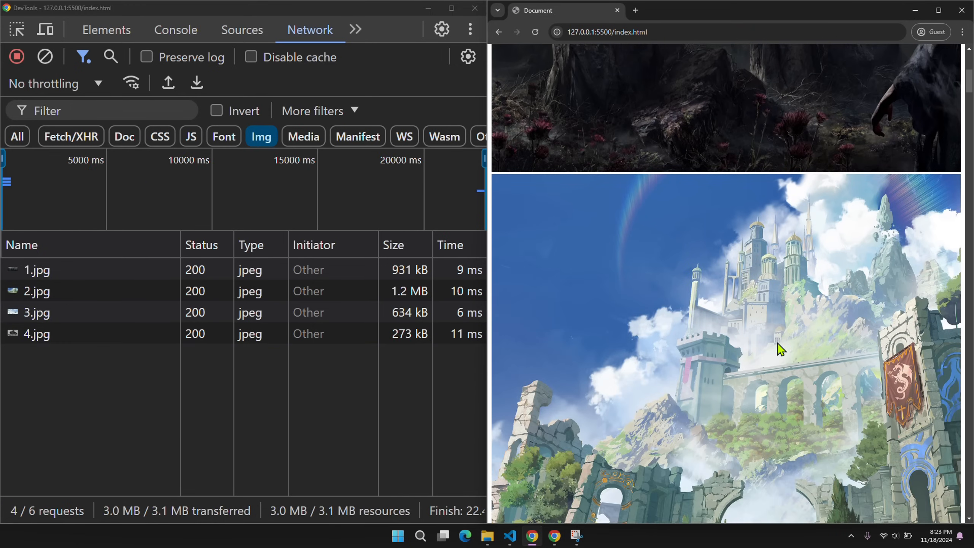
scroll("down", 3)
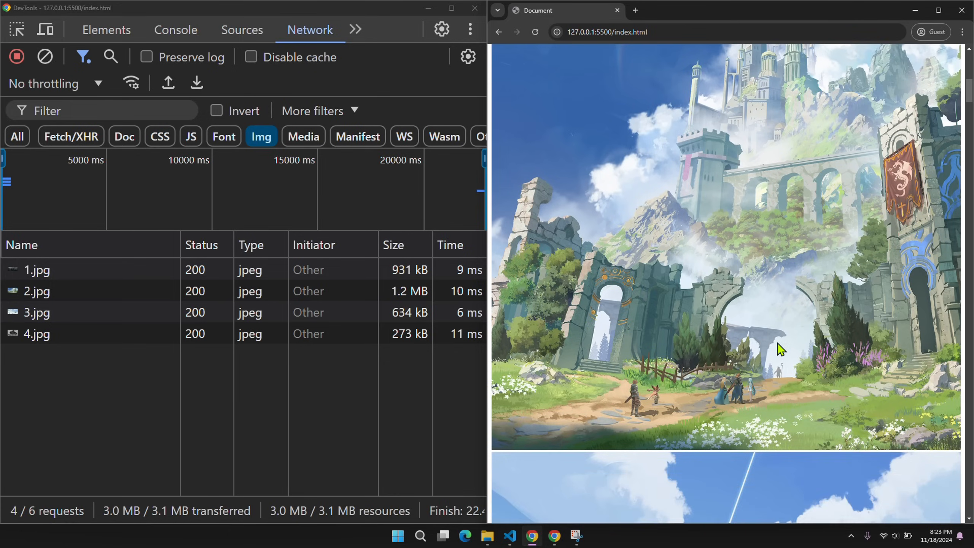
scroll("down", 3)
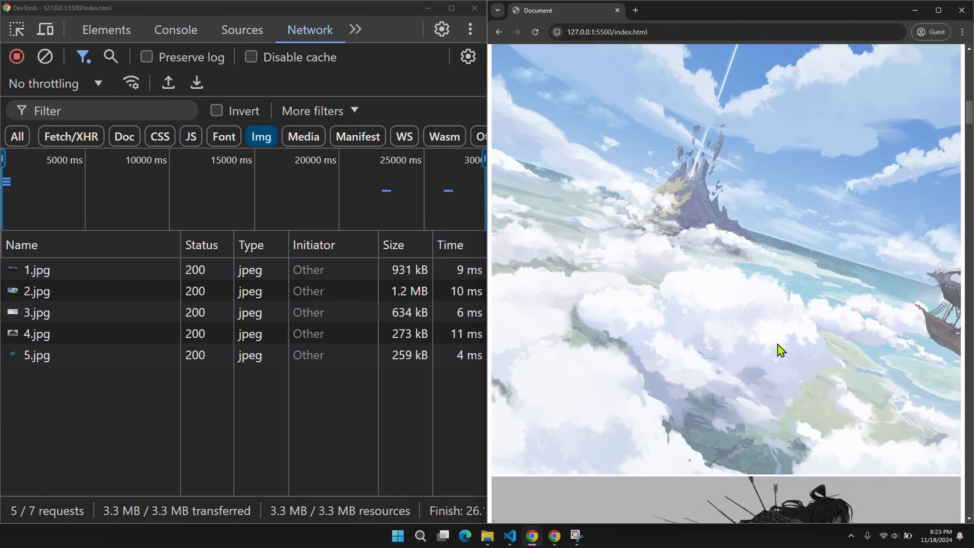
scroll("down", 3)
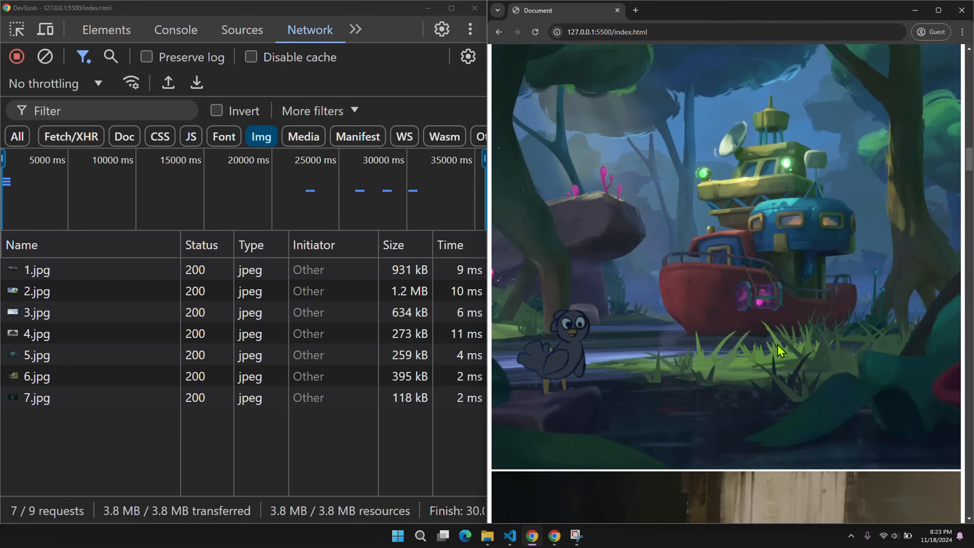
scroll("down", 3)
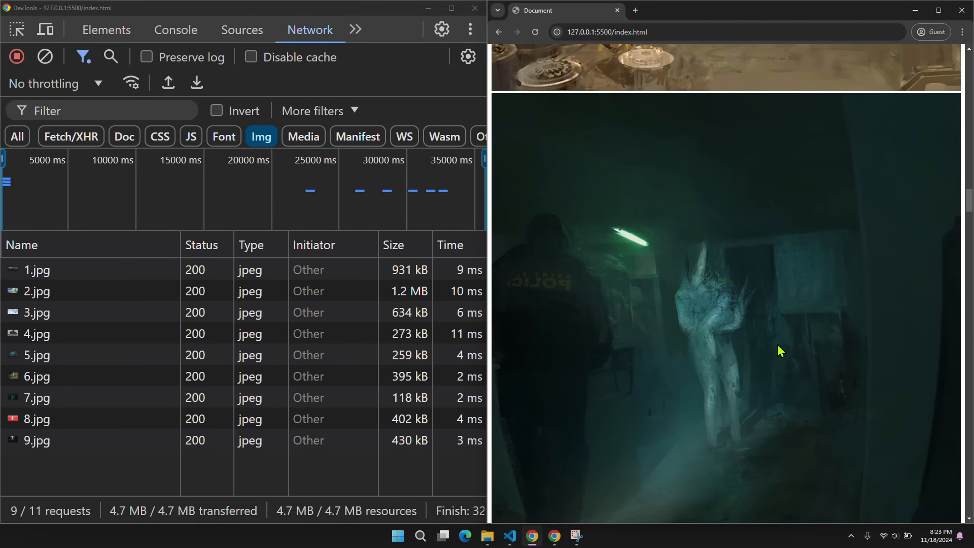
scroll("down", 3)
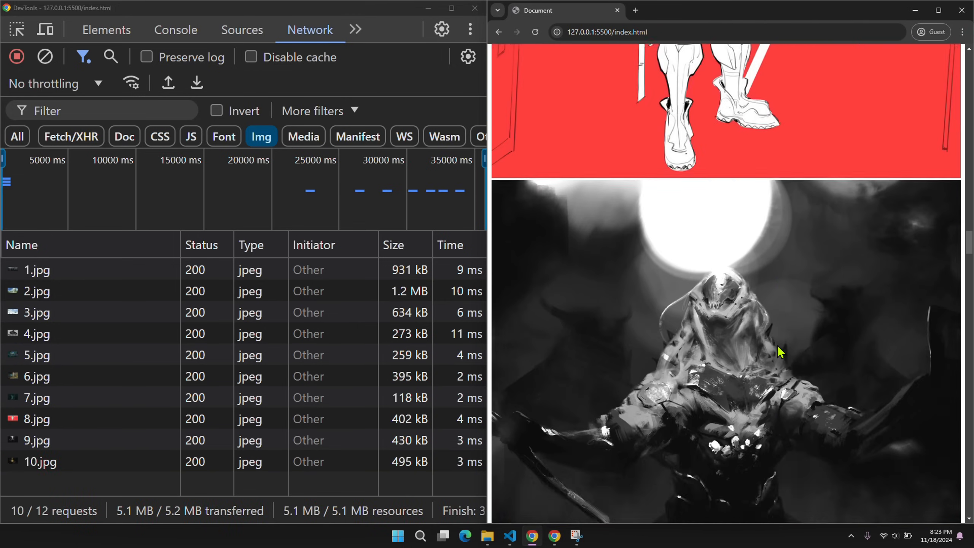
scroll("down", 3)
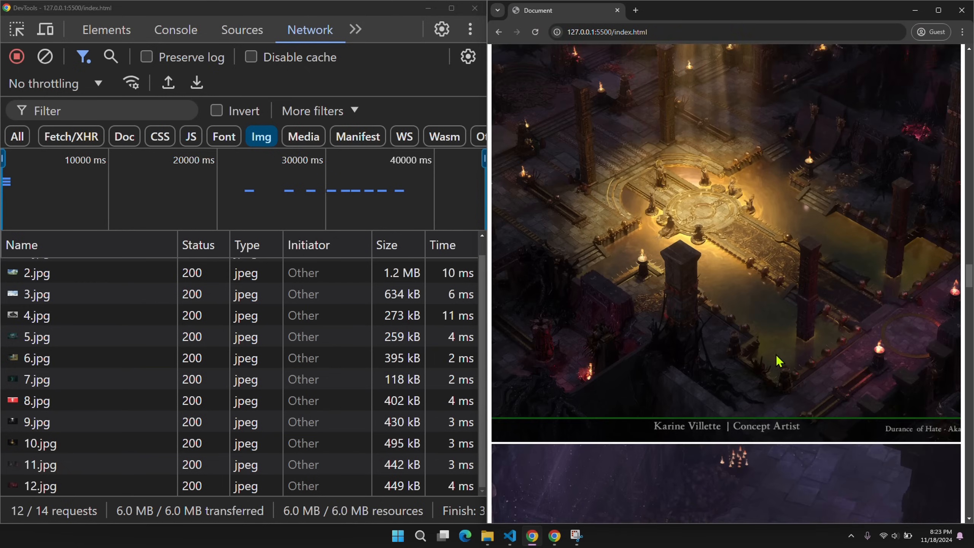
scroll("down", 3)
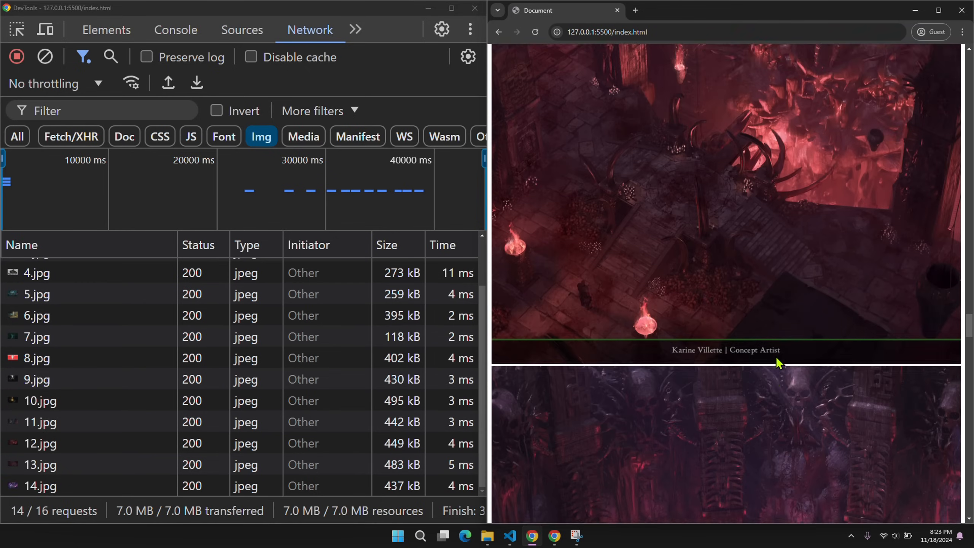
scroll("down", 3)
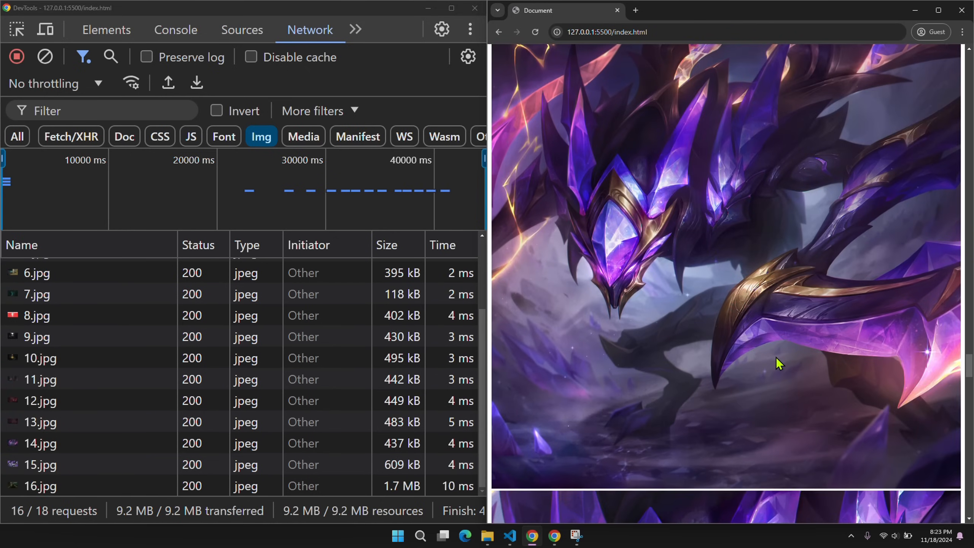
scroll("down", 3)
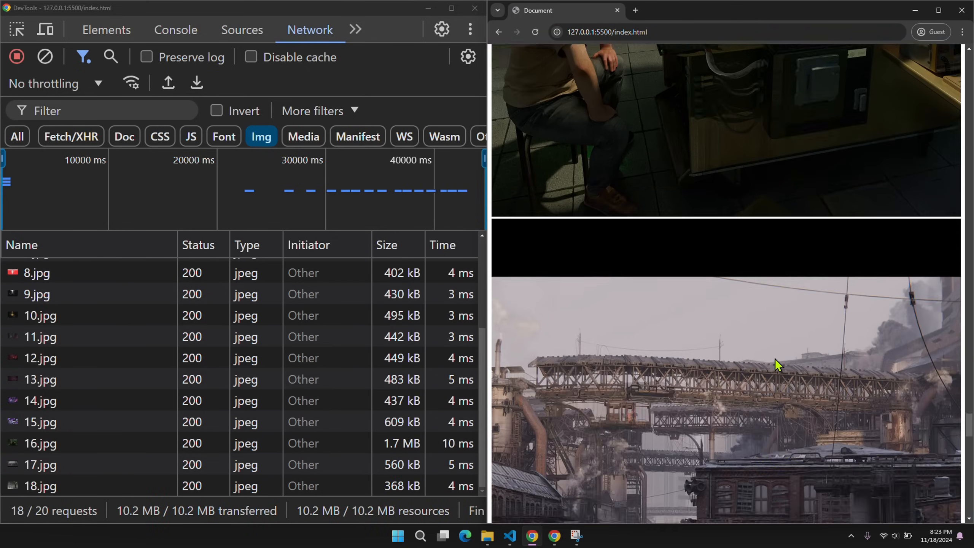
scroll("down", 3)
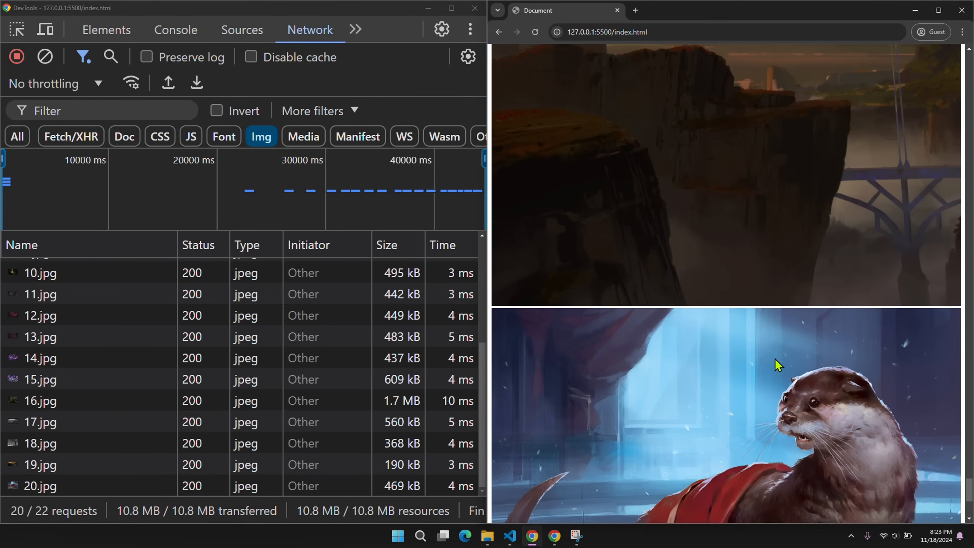
scroll("down", 3)
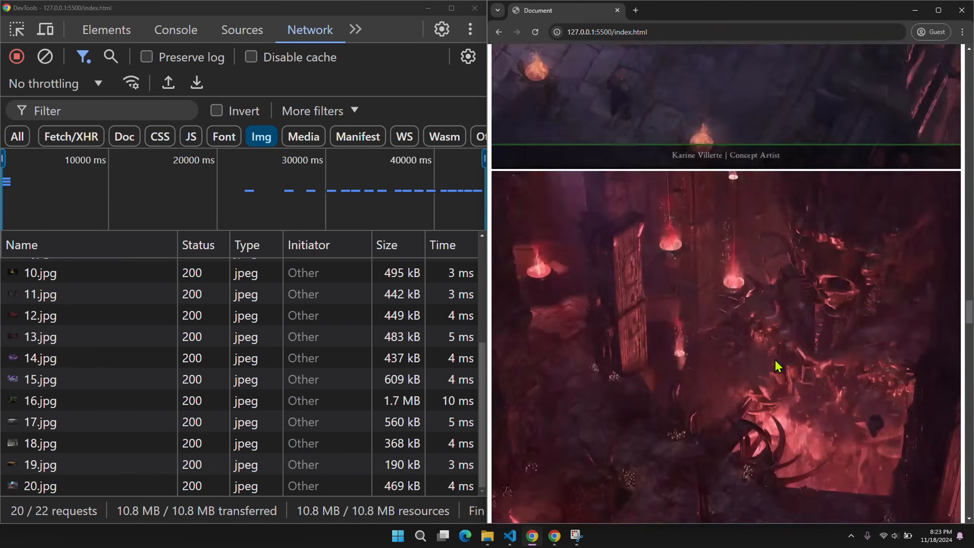